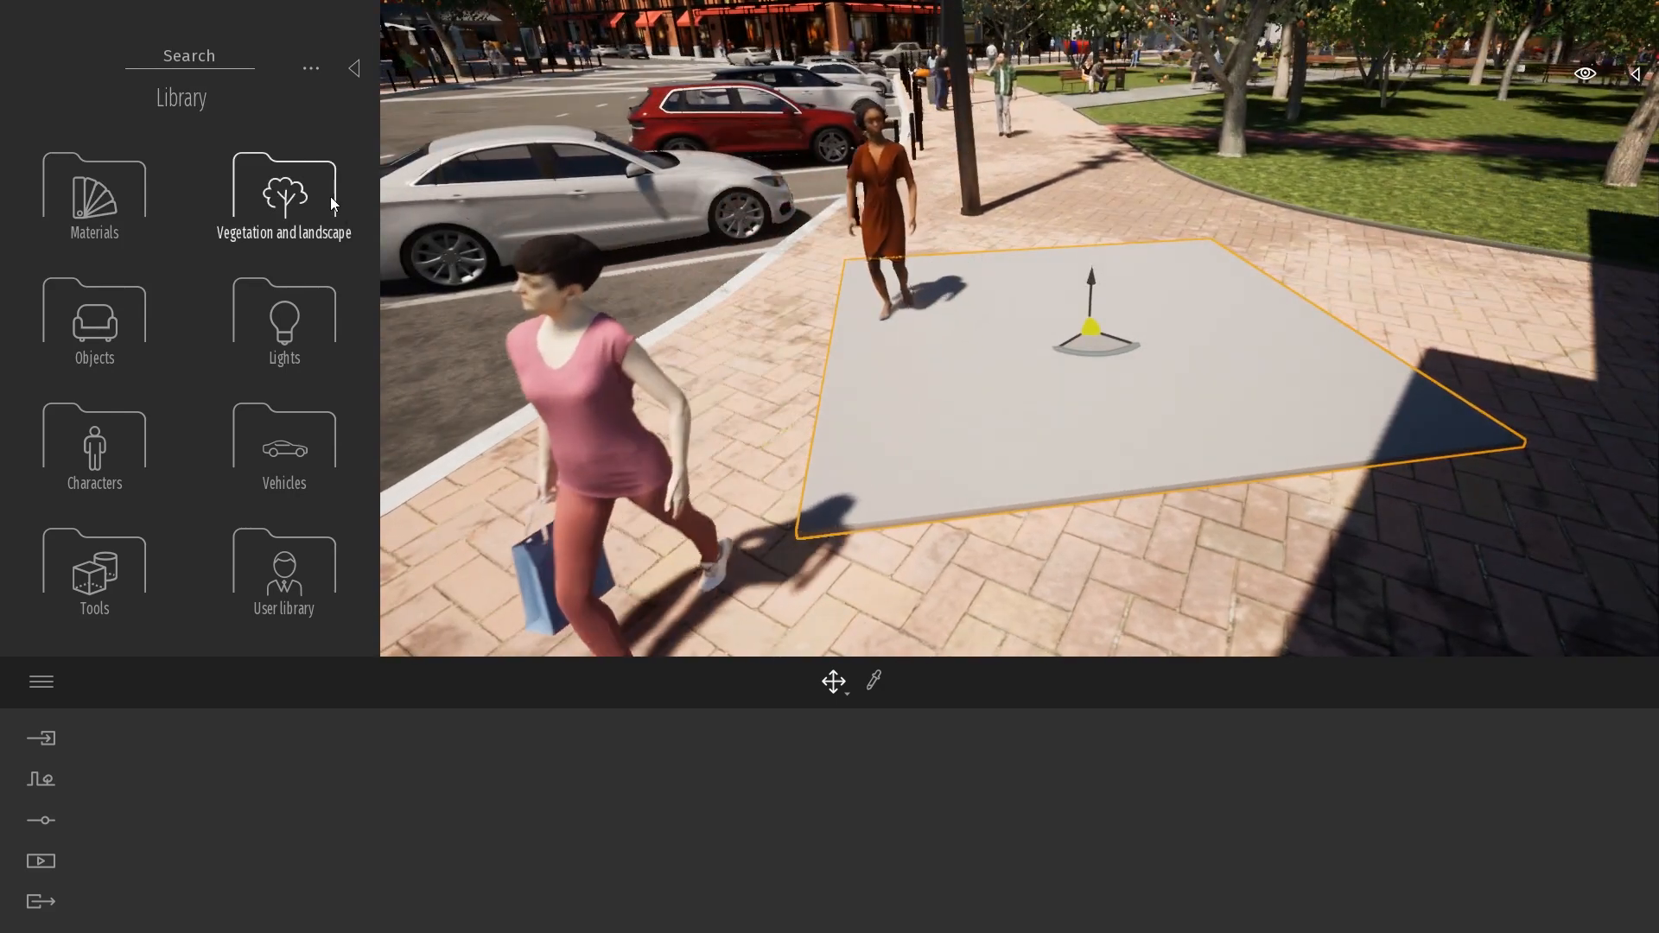
- Place a Wild Grass 01 clump and drag it to the grey plane's edge over the paving
{"action": "left_click", "coordinate": [284, 190]}
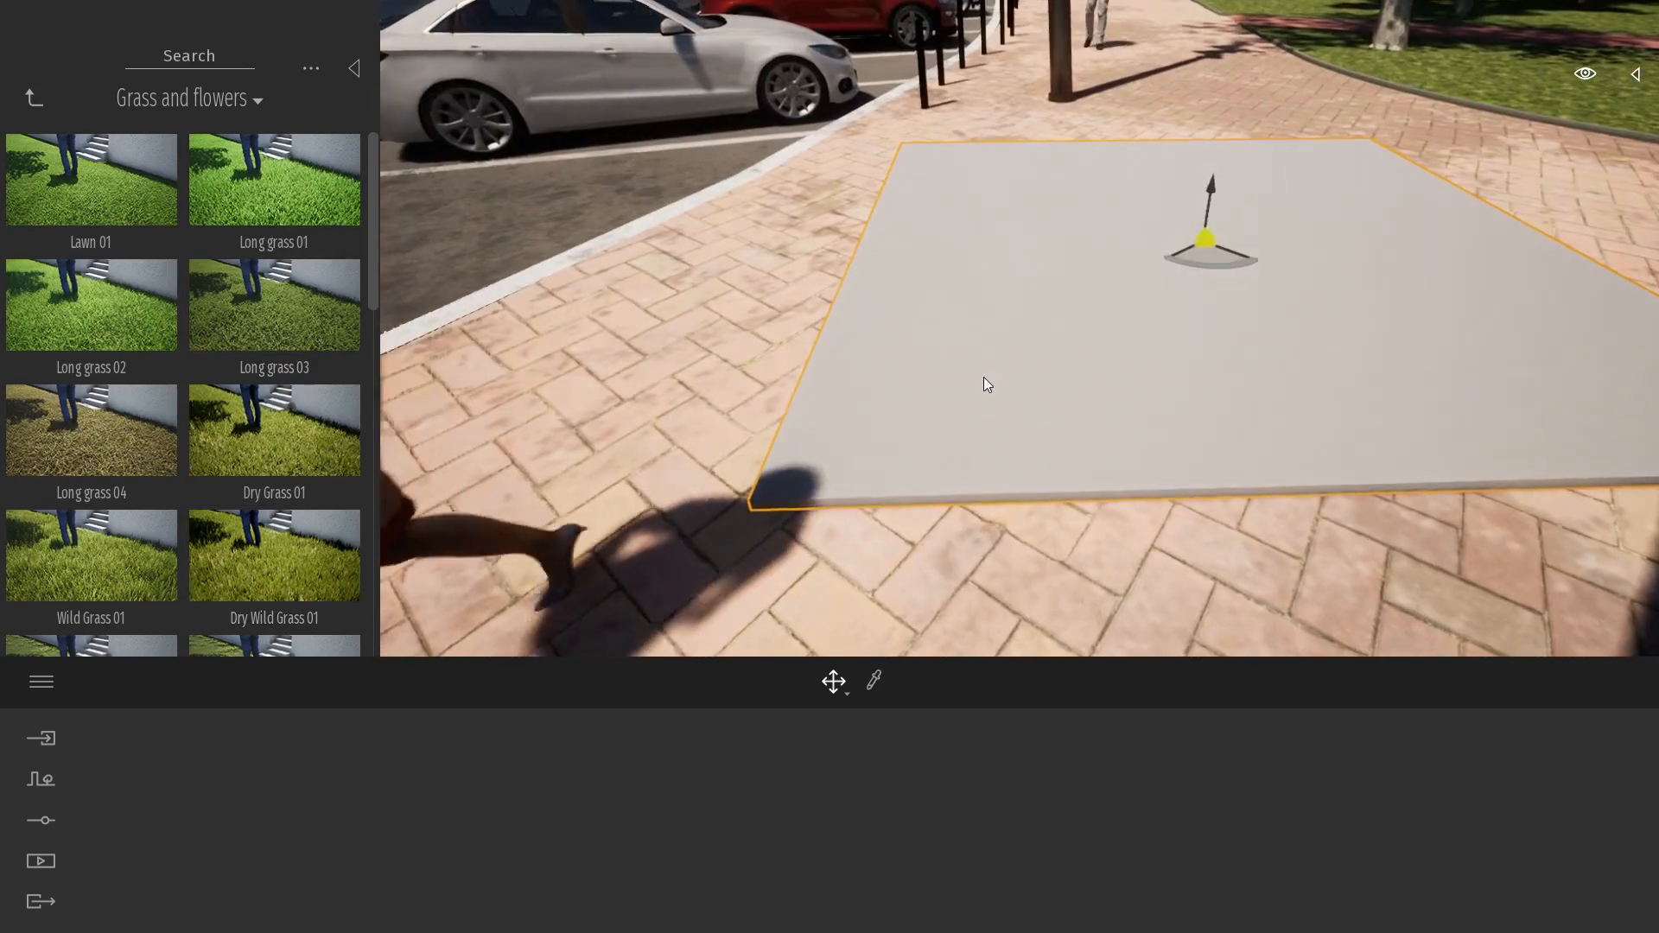
{"action": "left_click", "coordinate": [90, 555]}
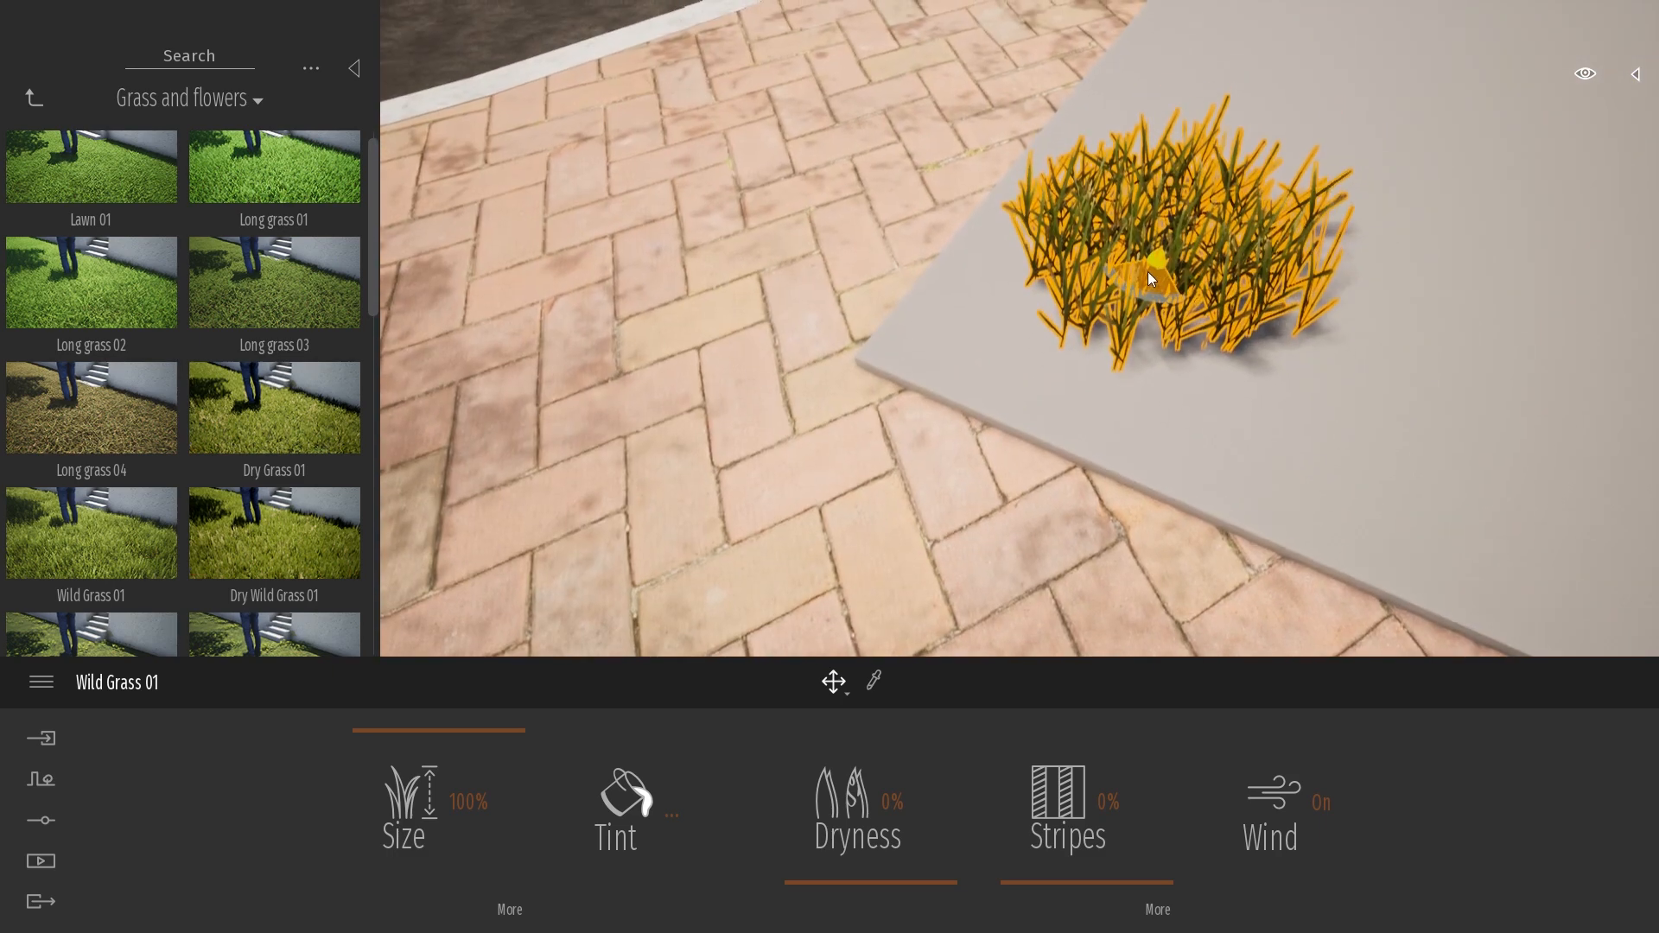
{"action": "left_click_drag", "start_coordinate": [1153, 279], "coordinate": [932, 305]}
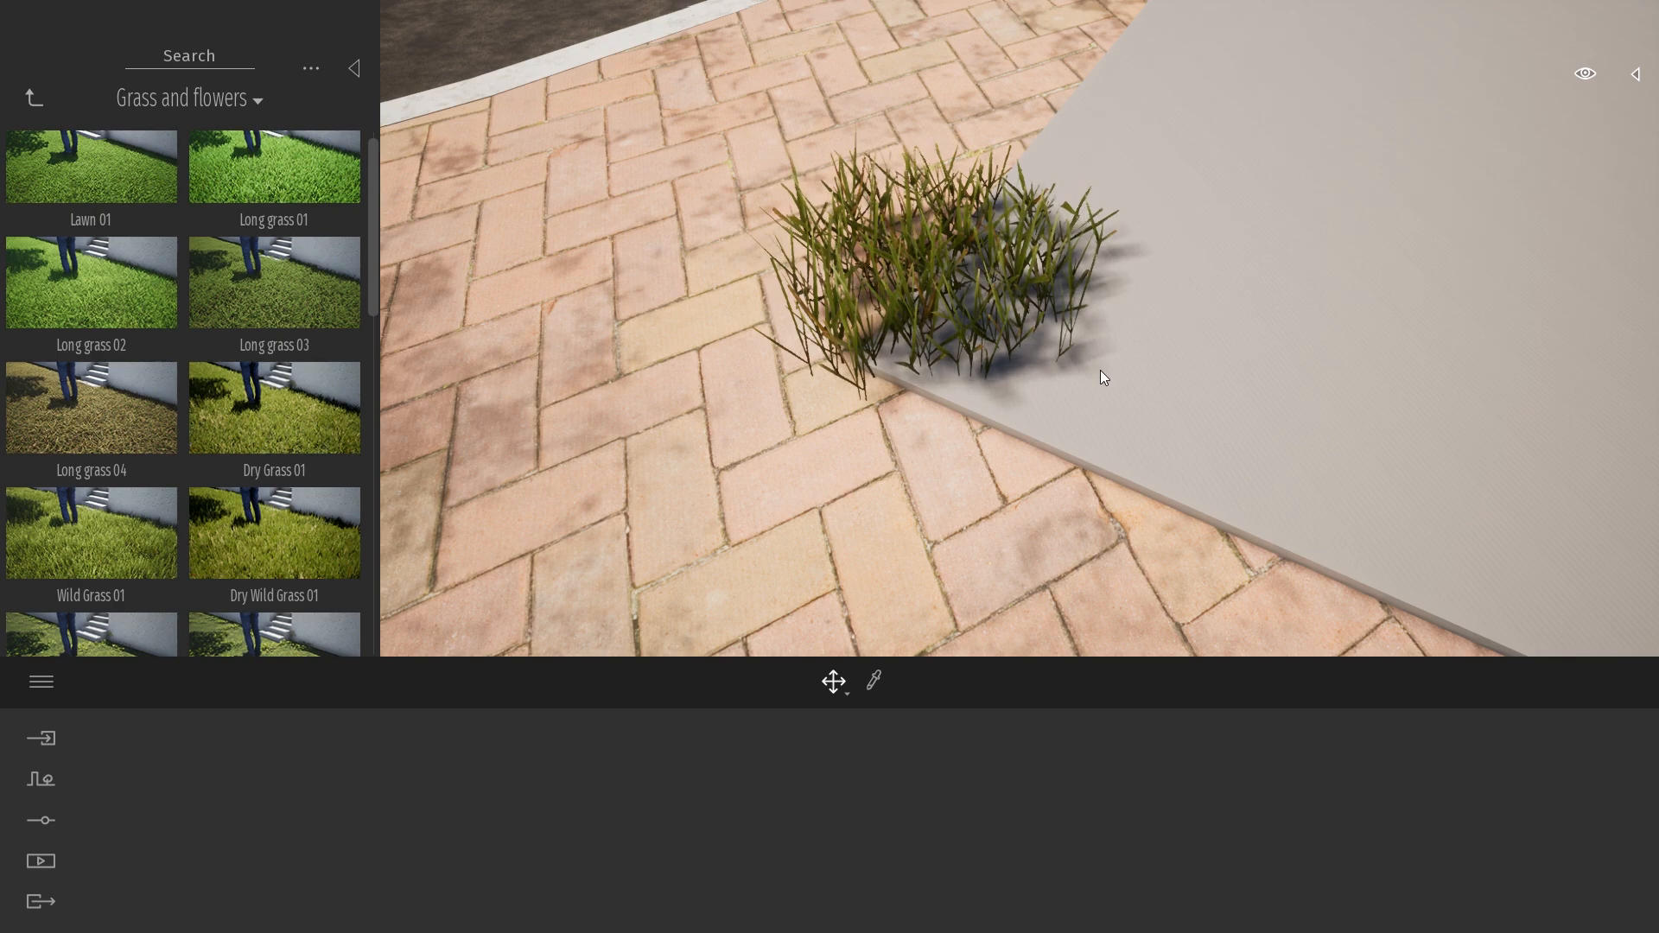
- Scatter Wild Grass 01 across the grey plane with the vegetation scatter tool
{"action": "left_click", "coordinate": [40, 779]}
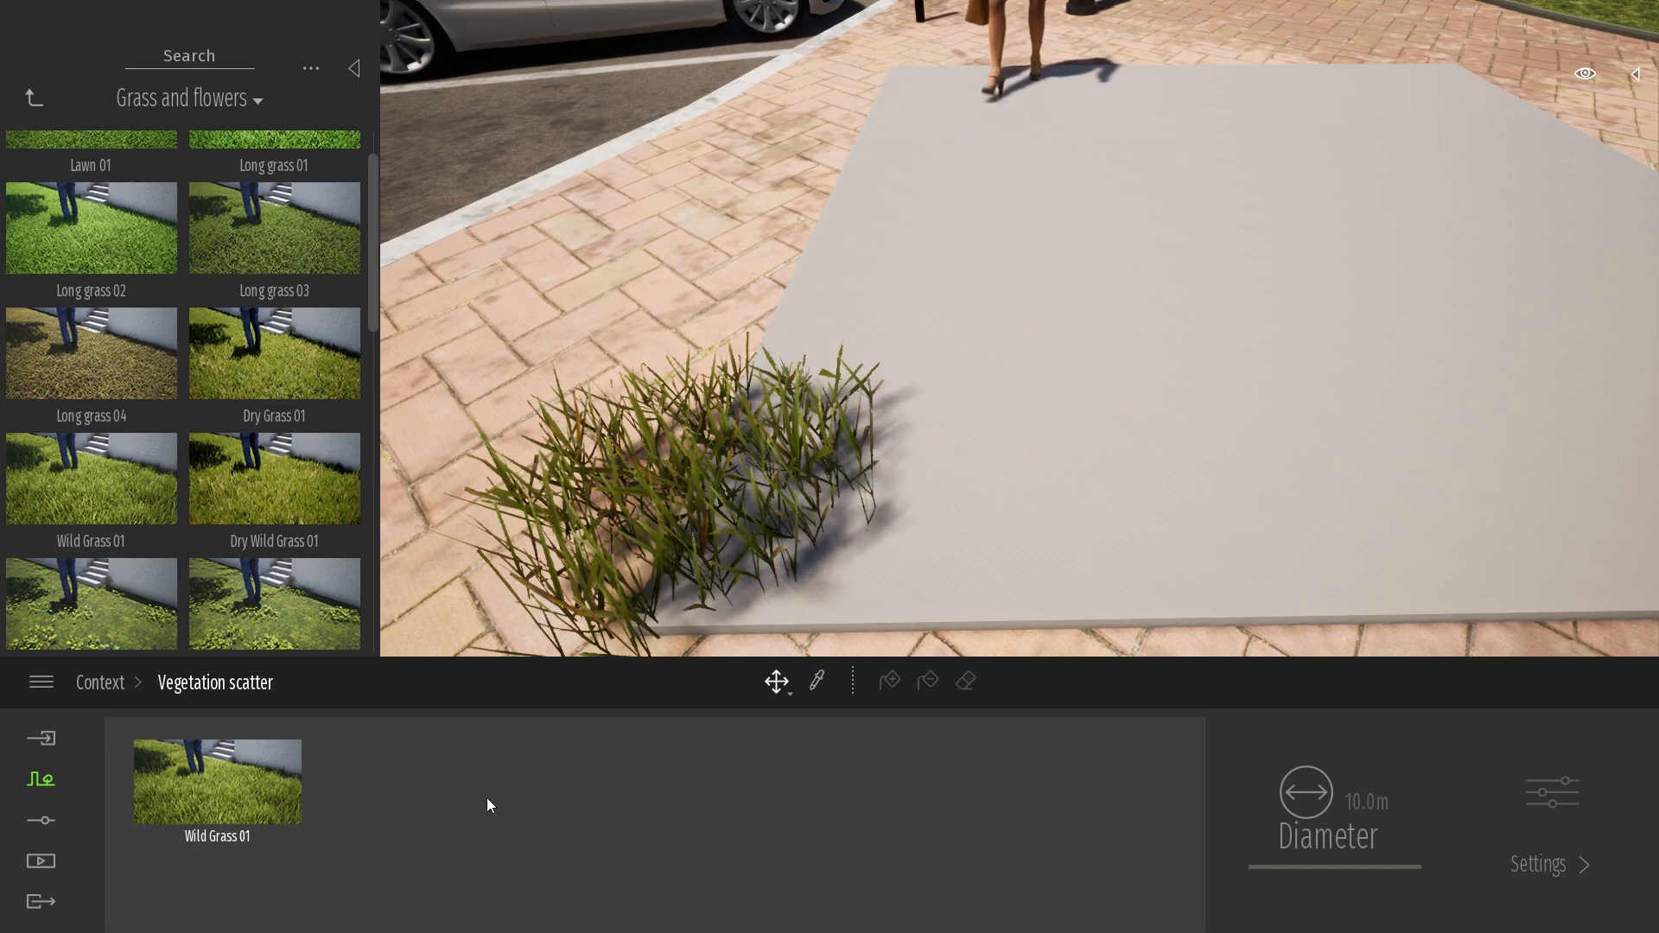
{"action": "left_click", "coordinate": [890, 680]}
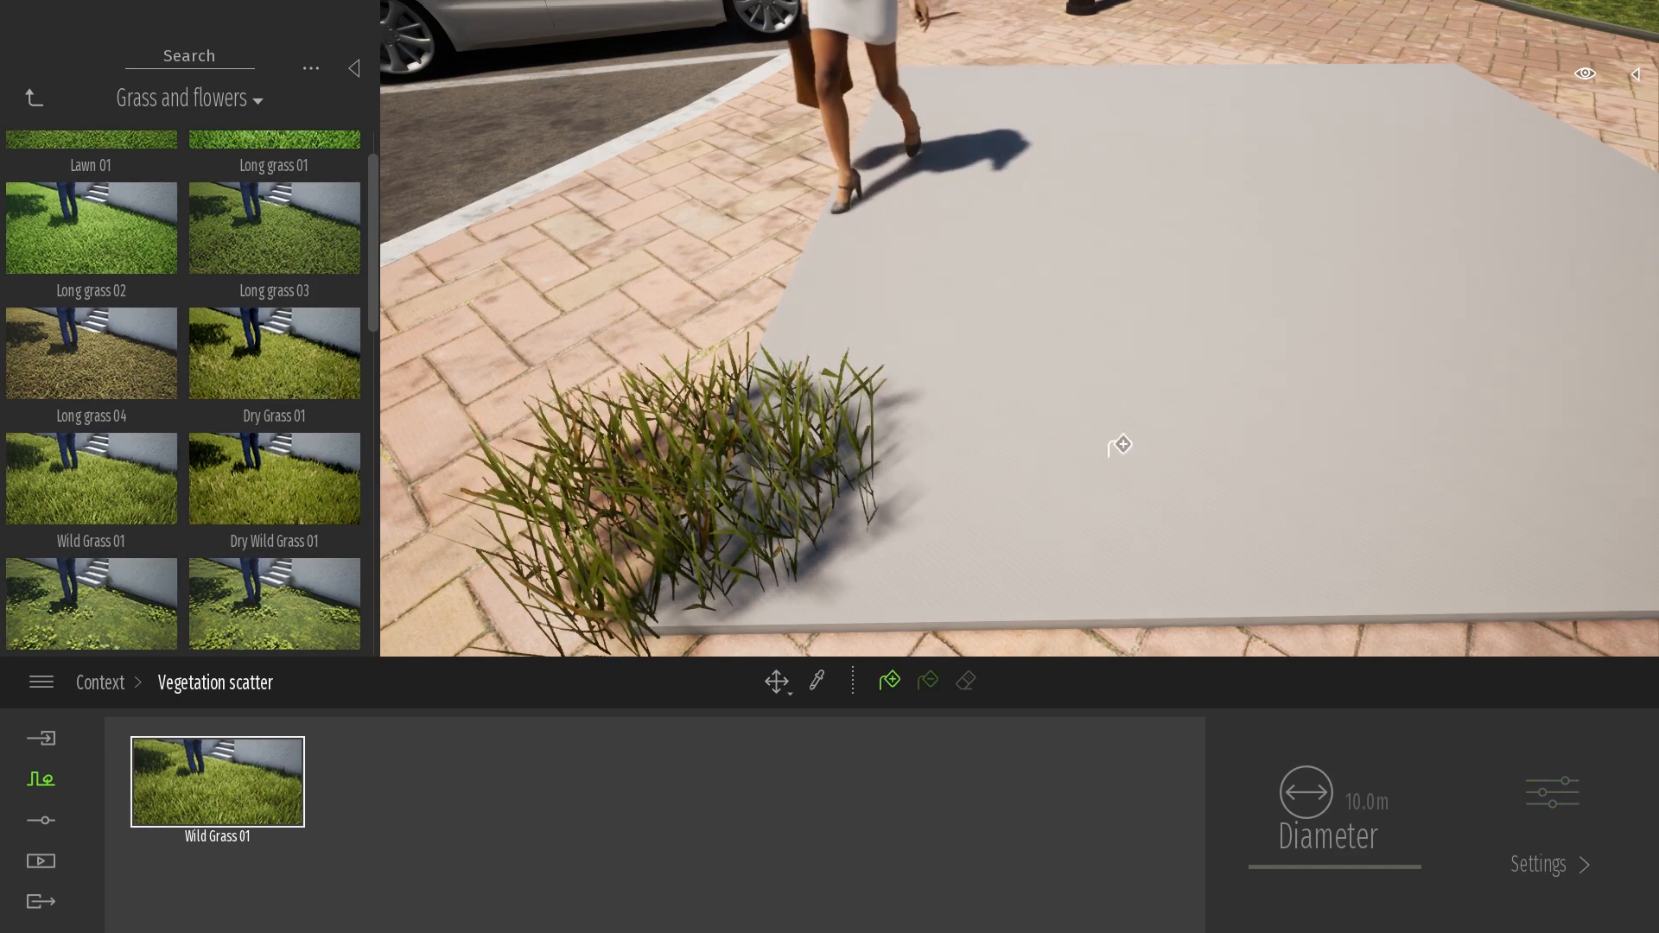
{"action": "left_click_drag", "start_coordinate": [1120, 445], "coordinate": [1340, 301]}
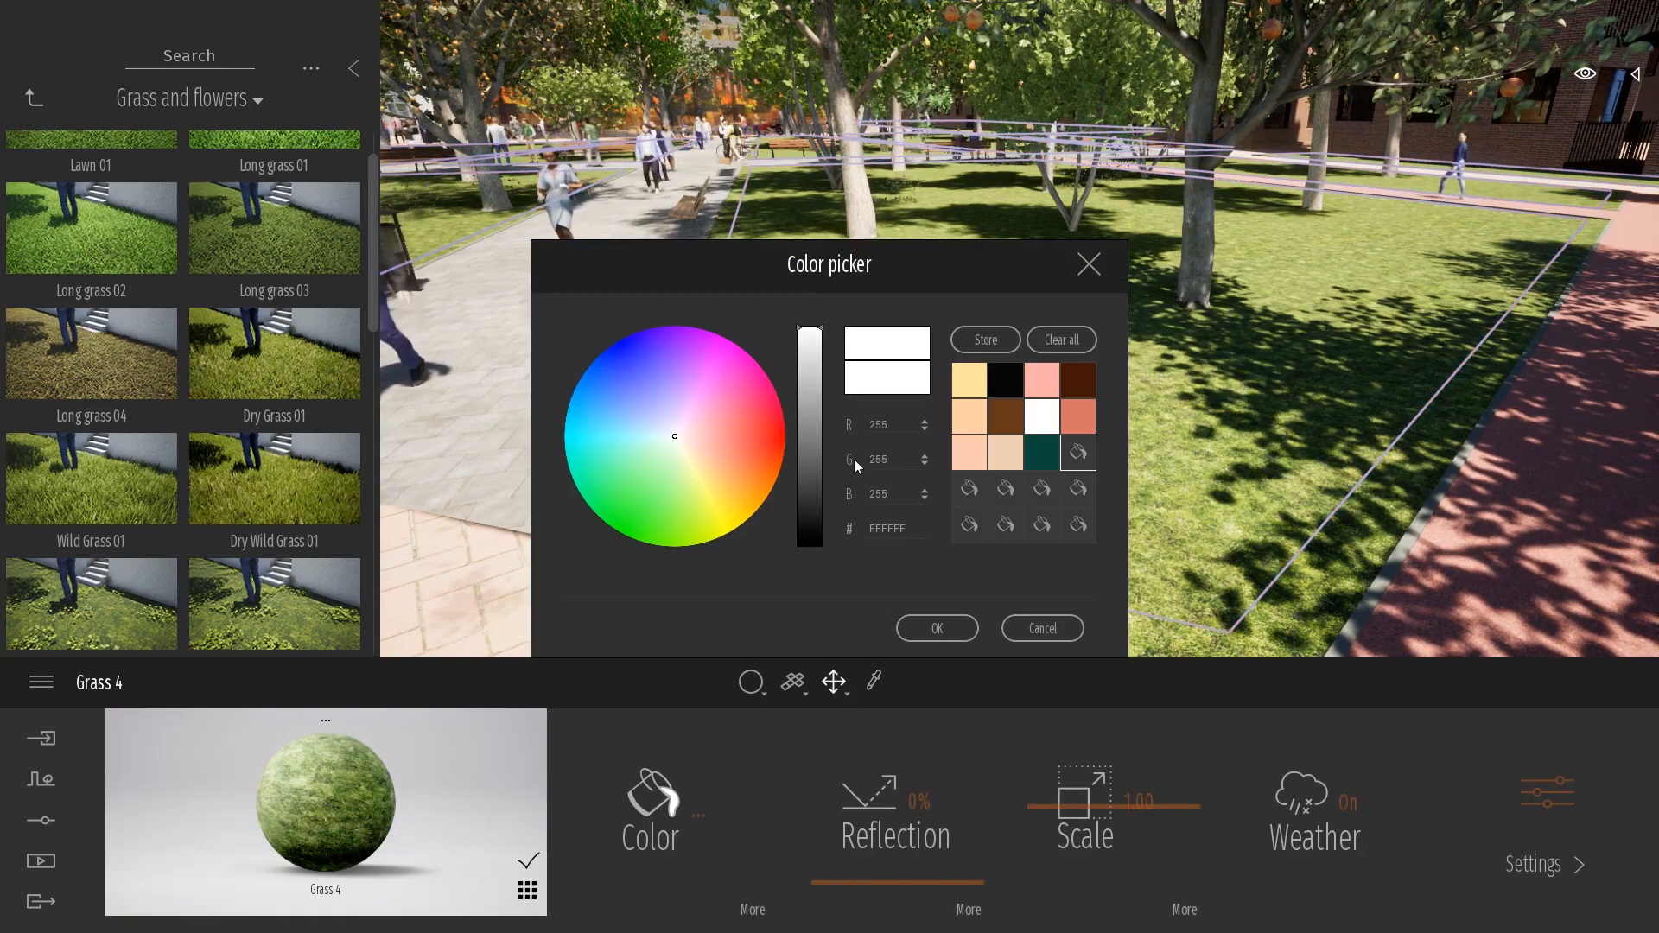
- Pick a Grass 4 colour swatch, test-place Wild Grass 01, then confirm the lawn colour
{"action": "left_click", "coordinate": [708, 444]}
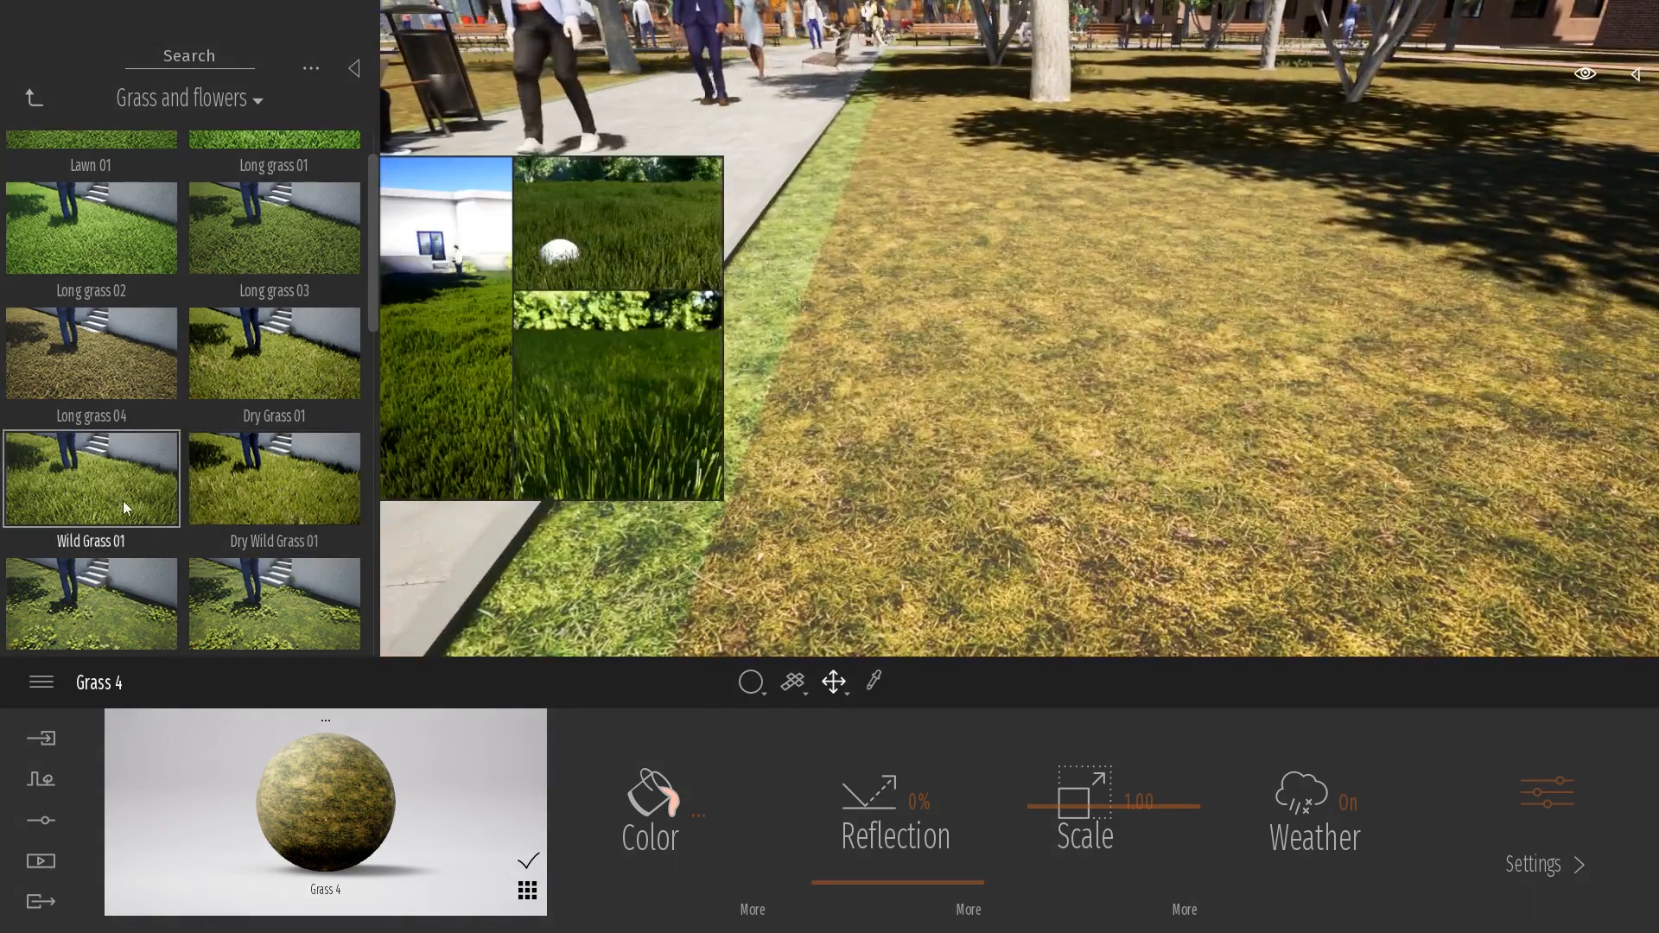
{"action": "left_click", "coordinate": [90, 478]}
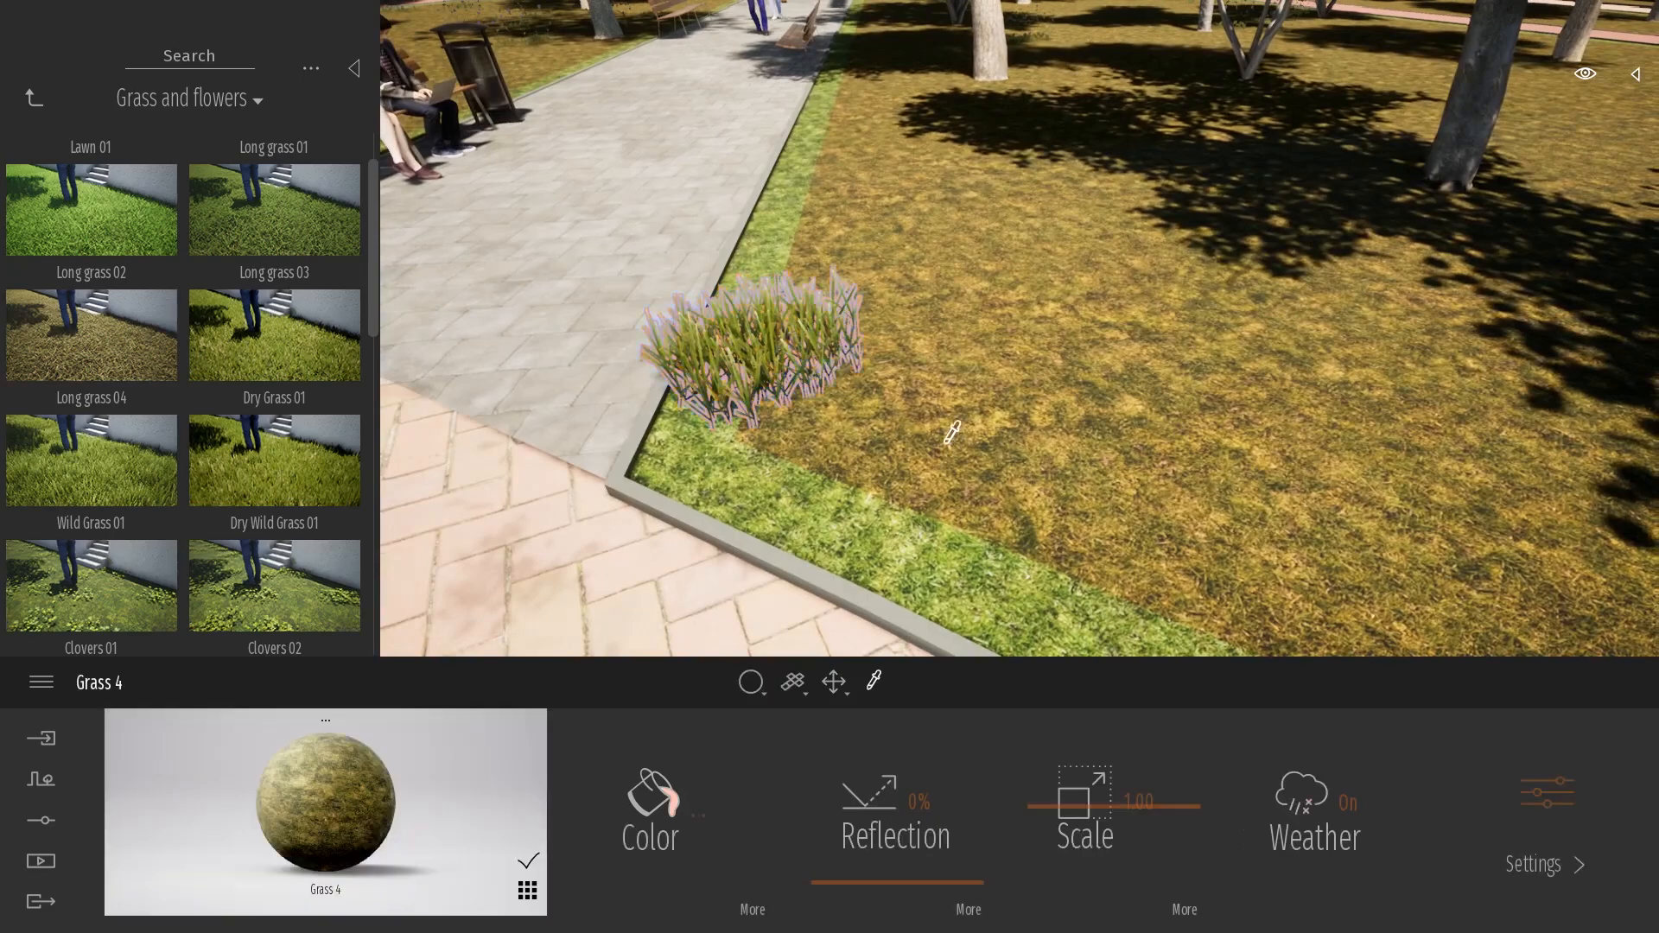
{"action": "left_click", "coordinate": [649, 805]}
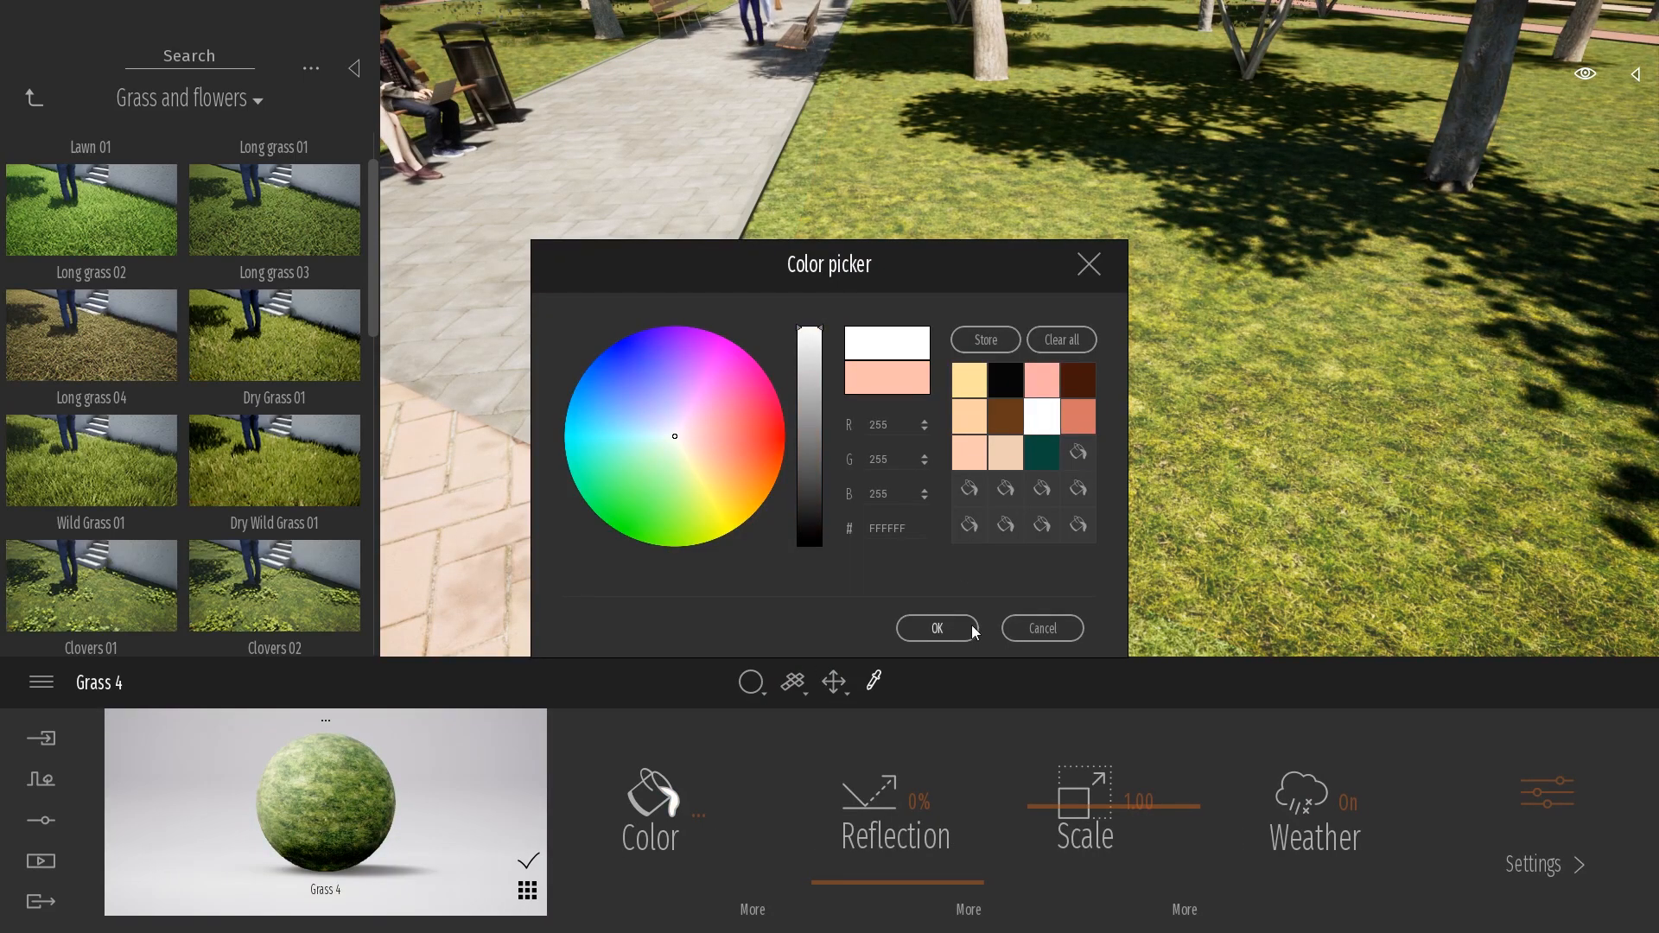
{"action": "left_click", "coordinate": [935, 627]}
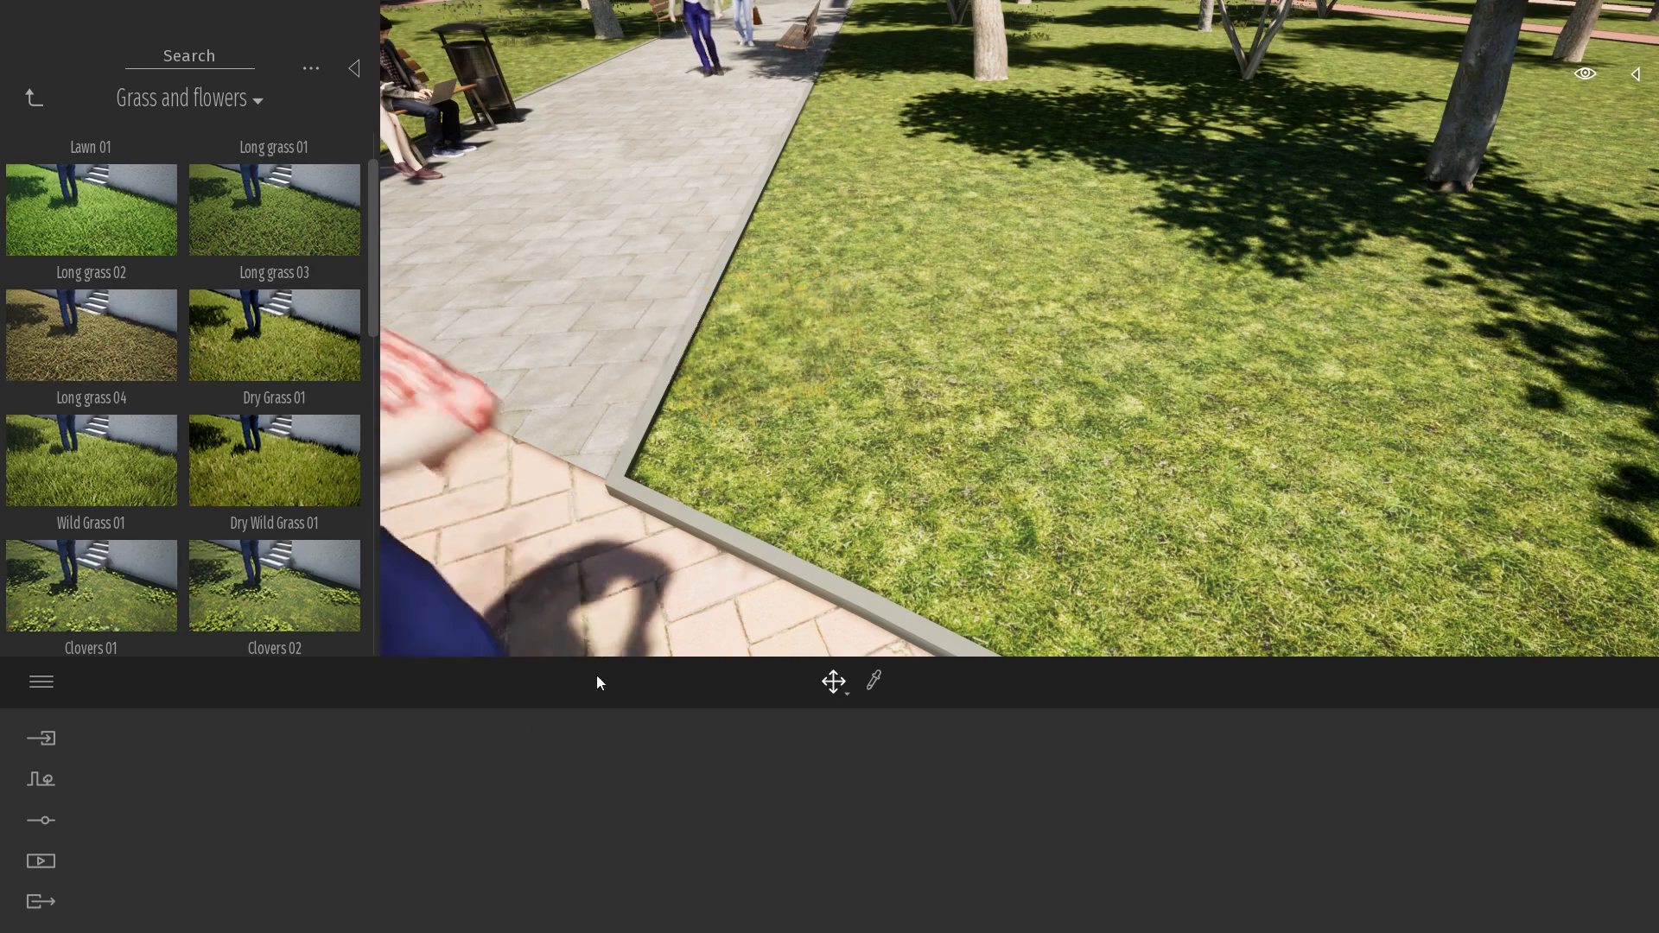
- Open Vegetation scatter from the Context menu with no model loaded
{"action": "left_click", "coordinate": [40, 780]}
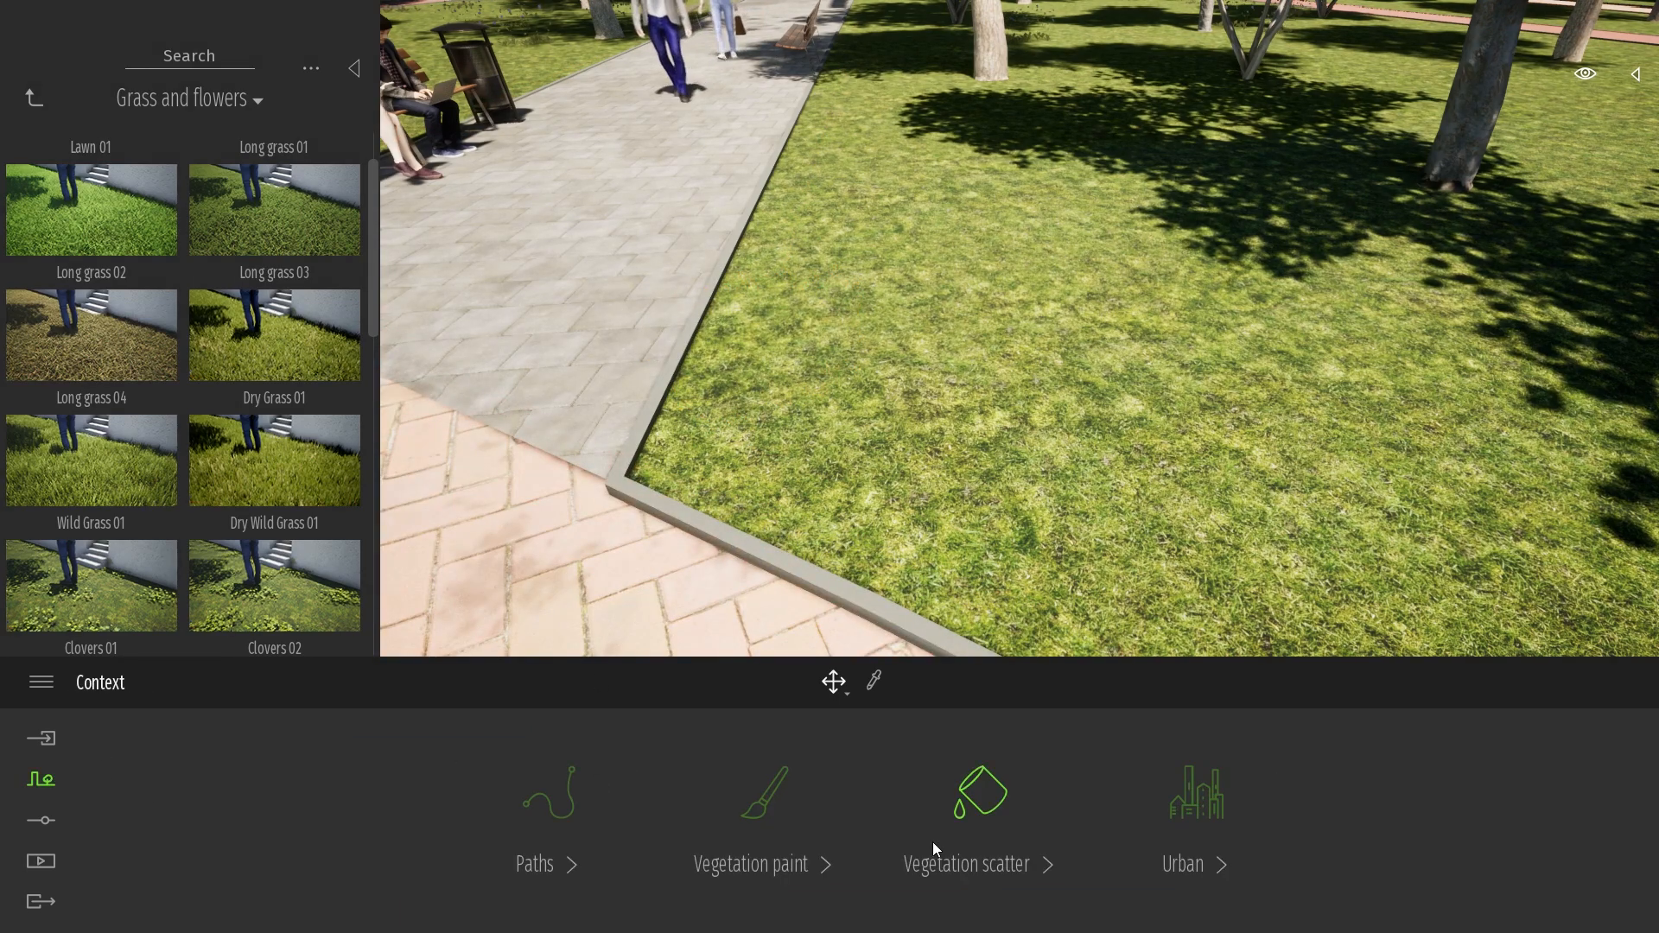
{"action": "left_click", "coordinate": [966, 815]}
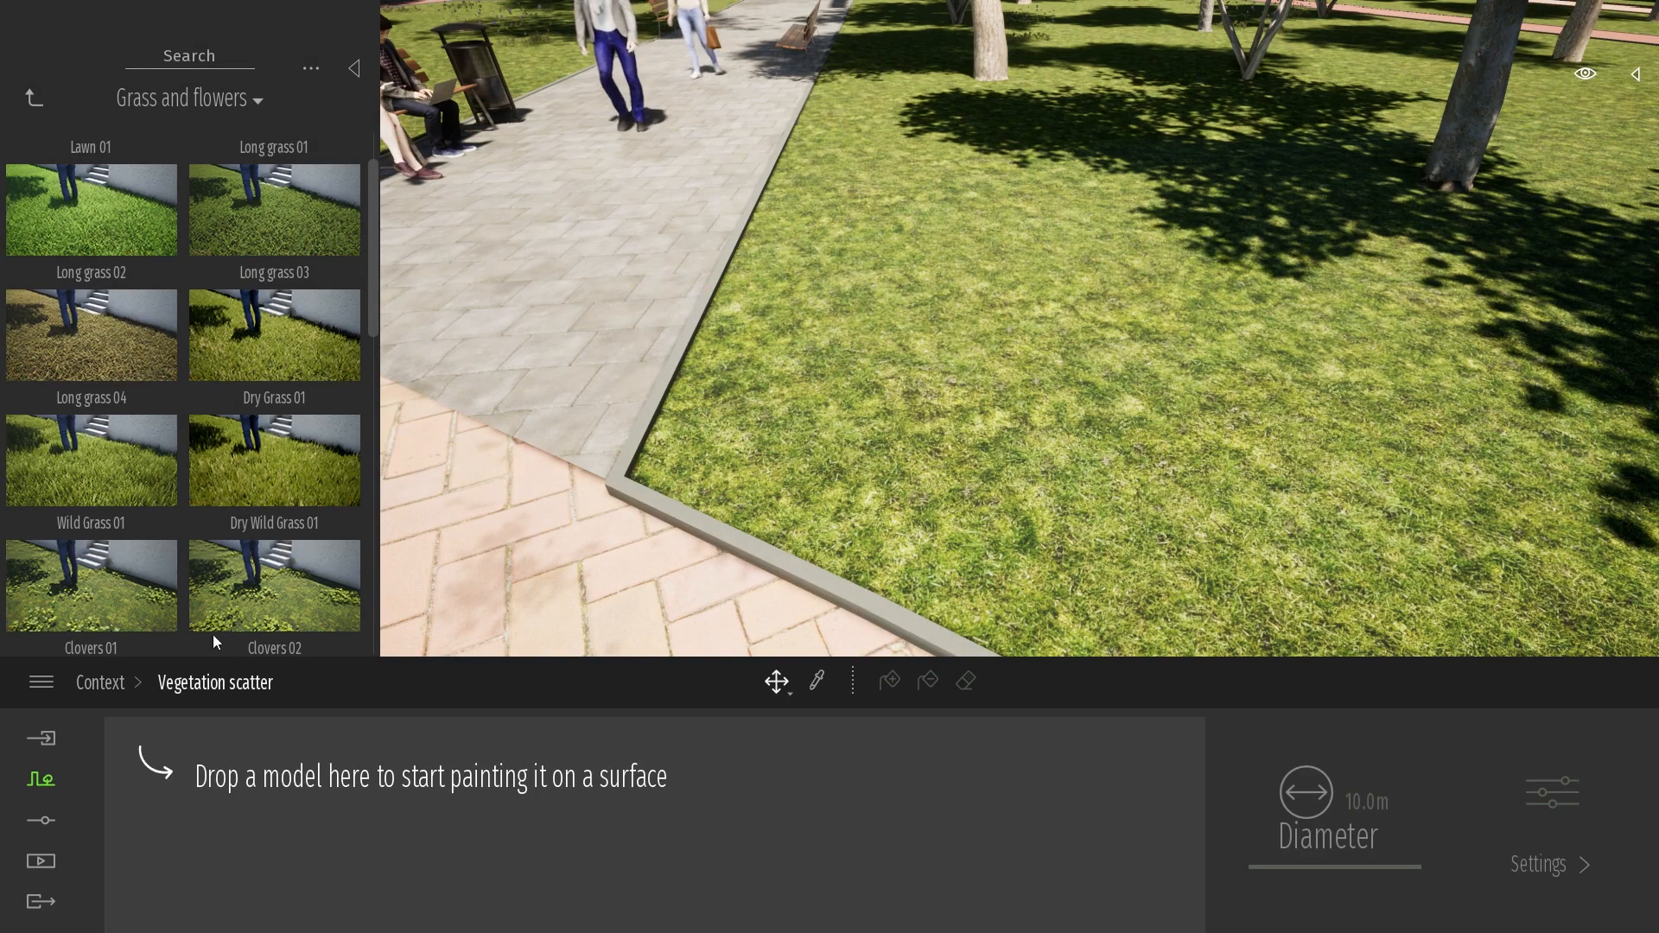